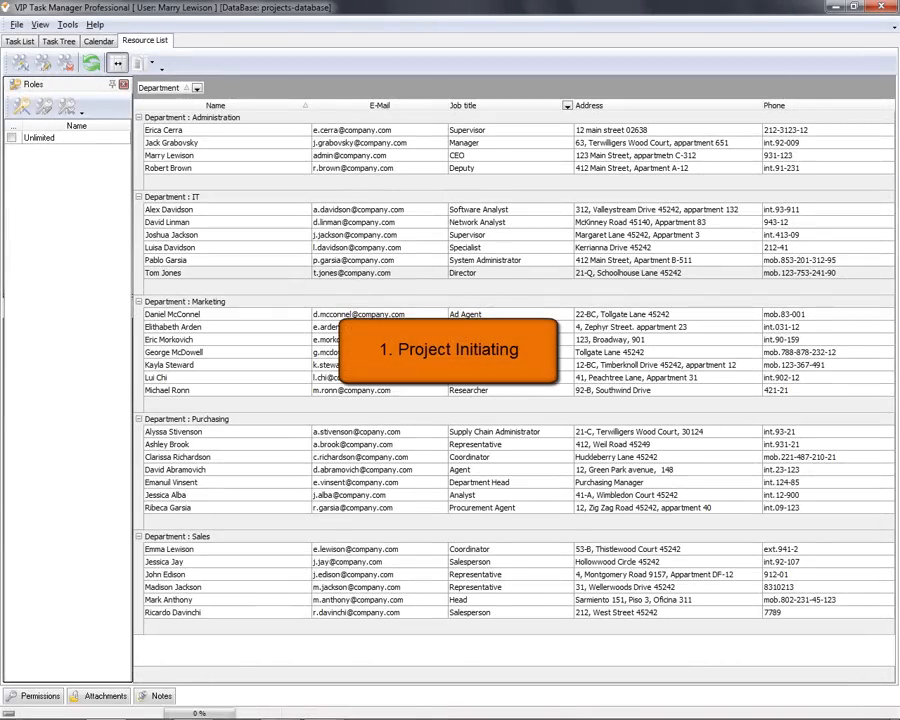
mouse_move(20, 108)
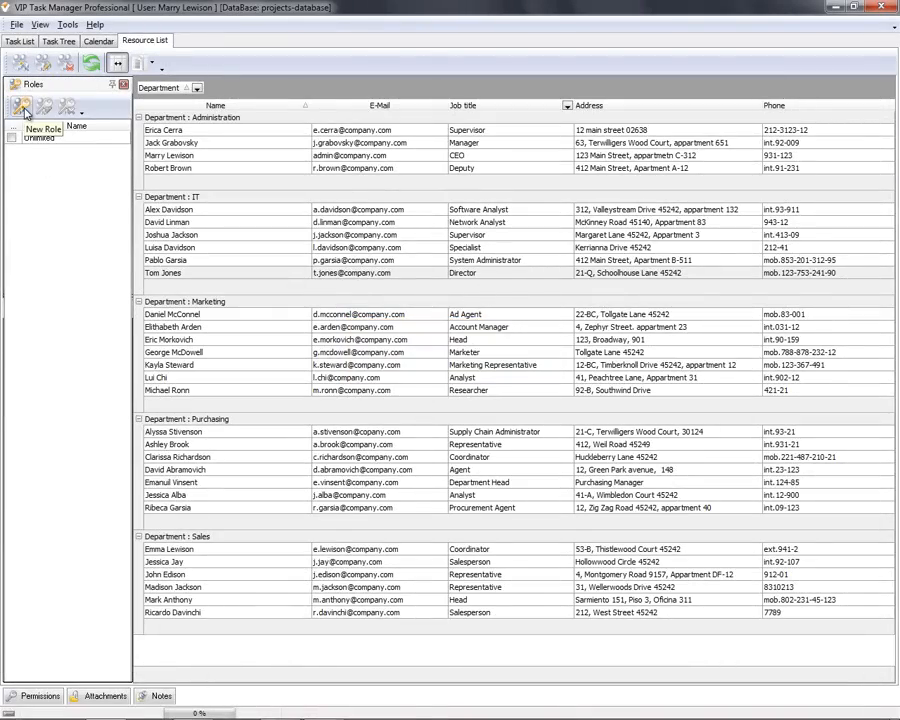
- Create the 'Project Team' role and assign the selected employees from the resource list to it
left_click(20, 108)
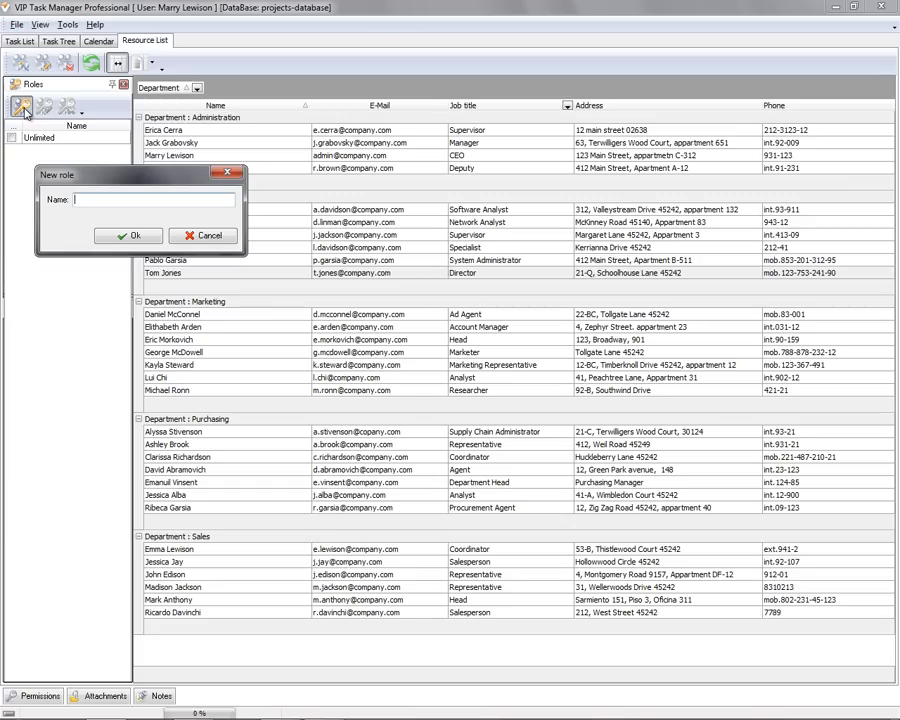
type("Project Team")
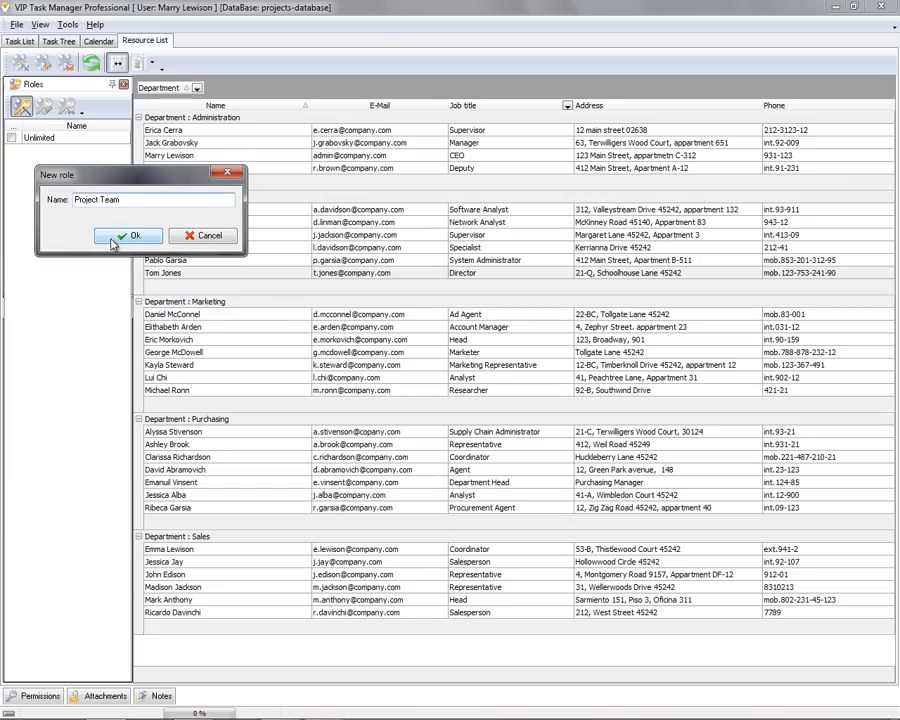
left_click(128, 236)
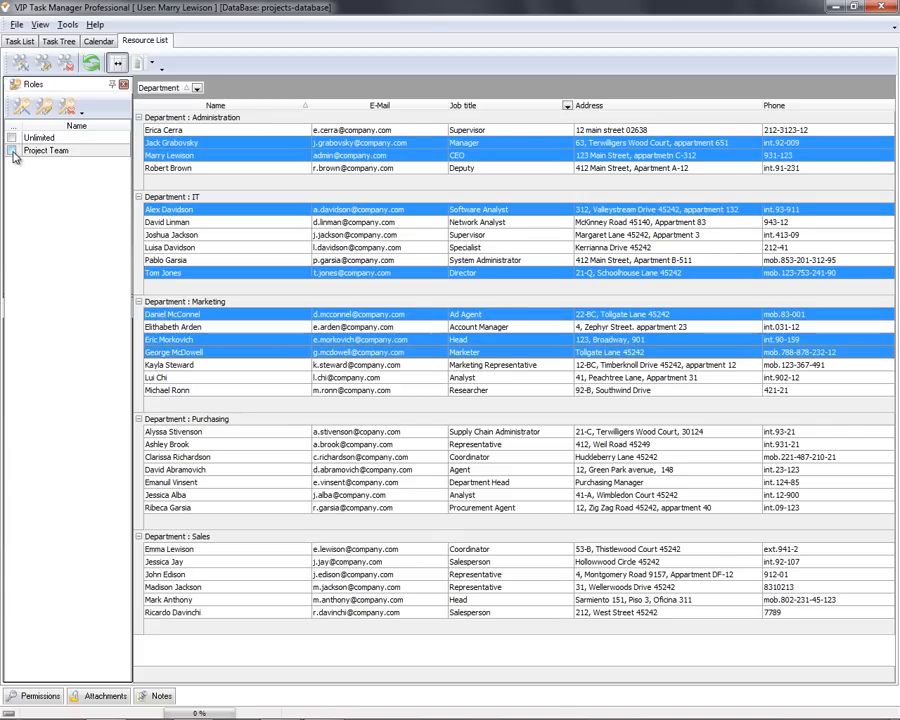
left_click(12, 150)
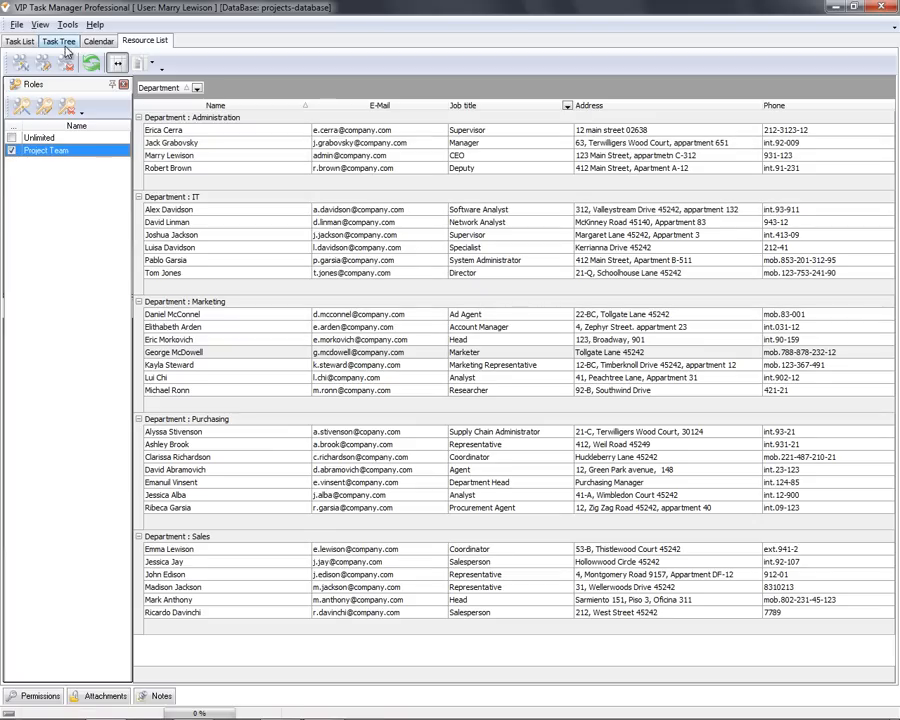
left_click(58, 40)
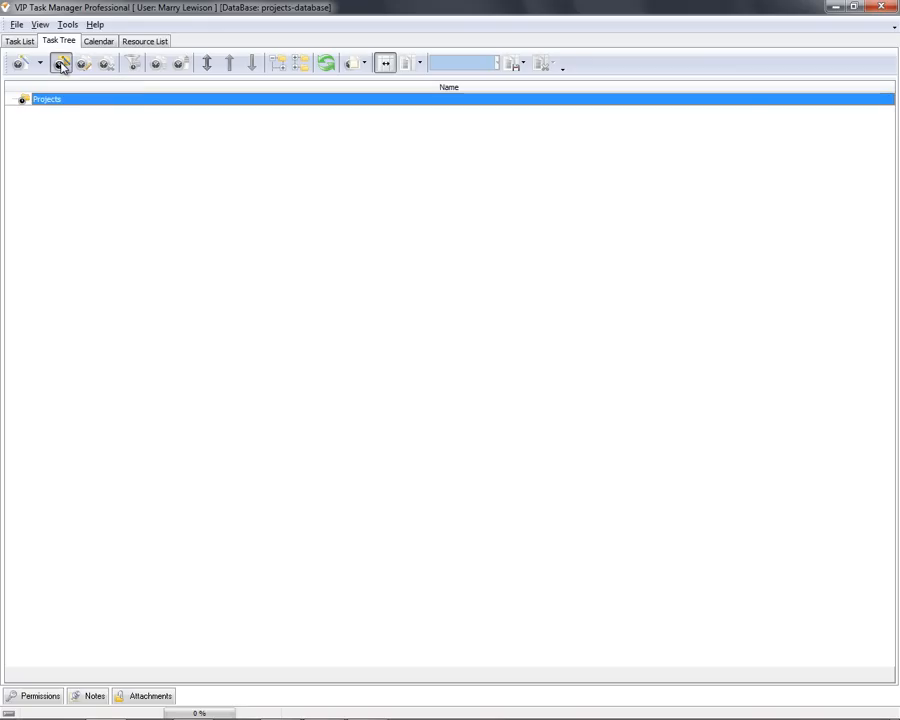
- Add a 'Project #1' group under Projects and review its role permissions
left_click(60, 62)
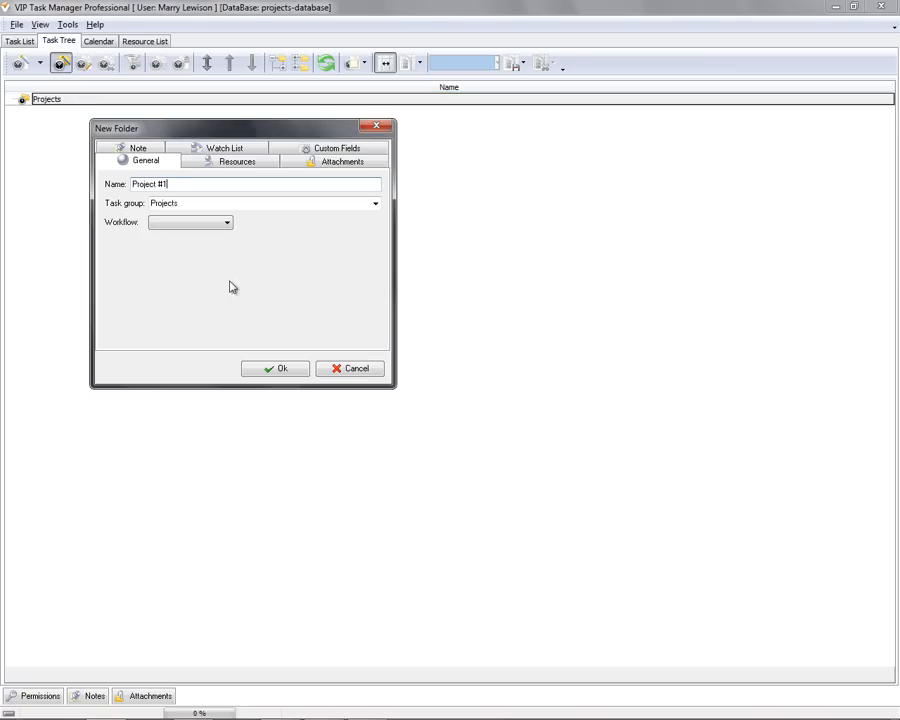
left_click(276, 368)
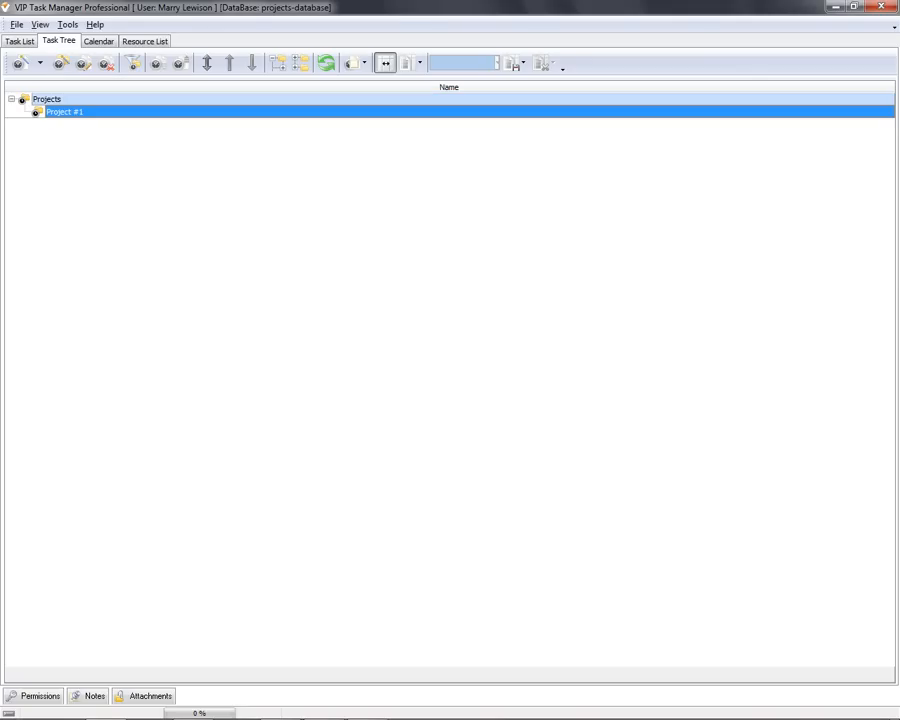
left_click(40, 696)
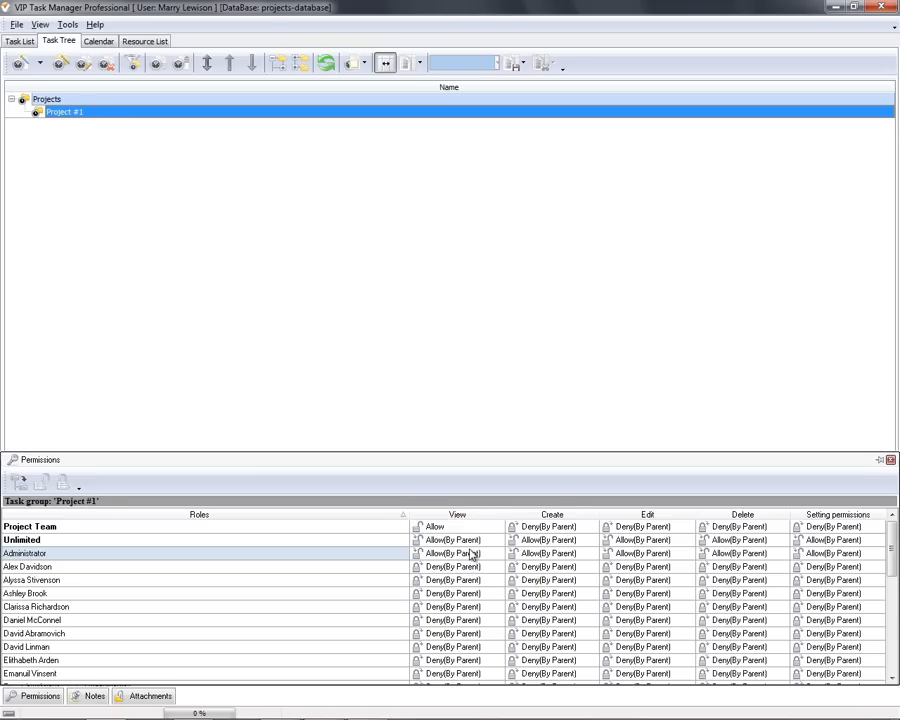
left_click(648, 552)
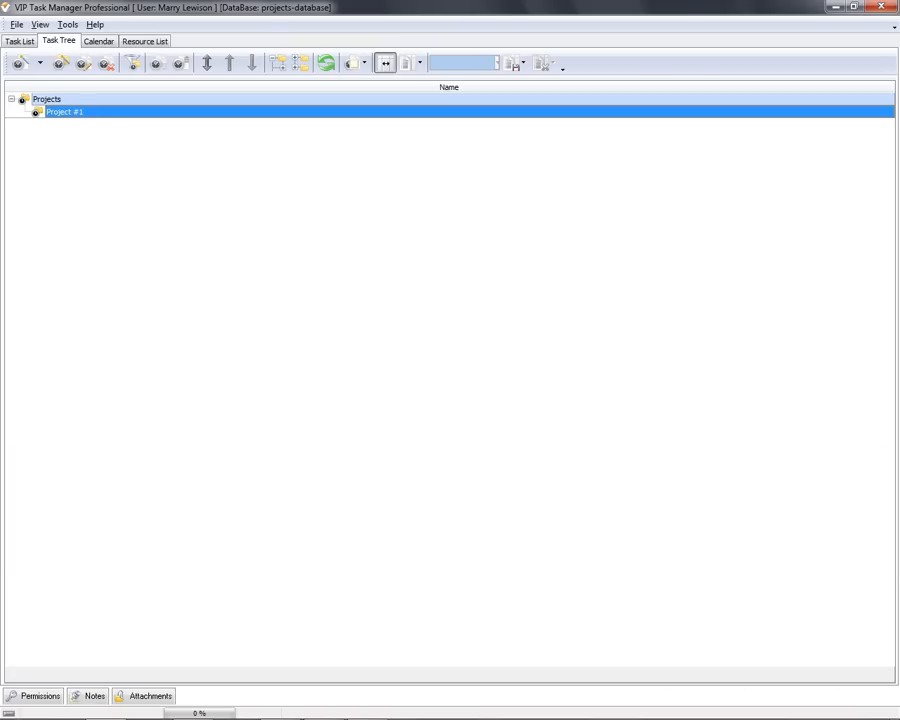
- Write the goal statement and objectives in Project #1's notes
left_click(94, 696)
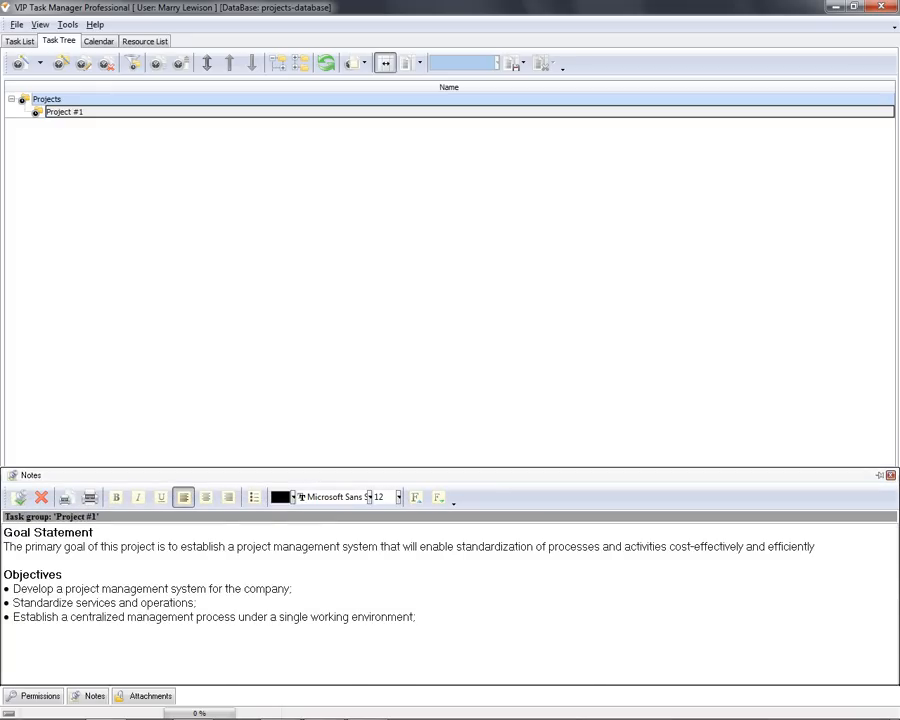
left_click(64, 112)
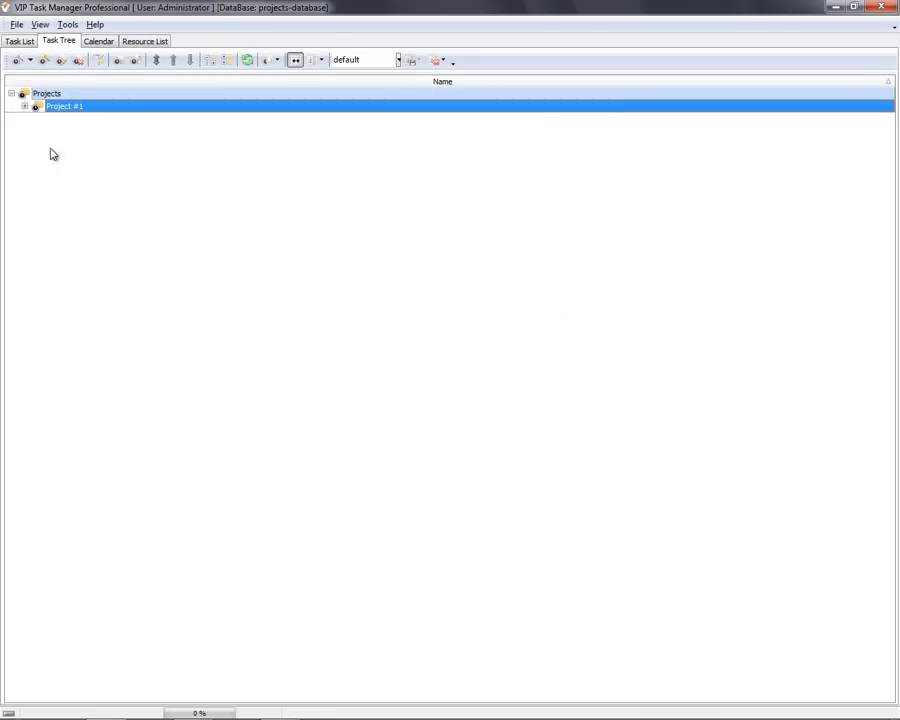
- Expand Project #1 and its Planning, Executing and Monitoring phases to show all tasks
left_click(24, 106)
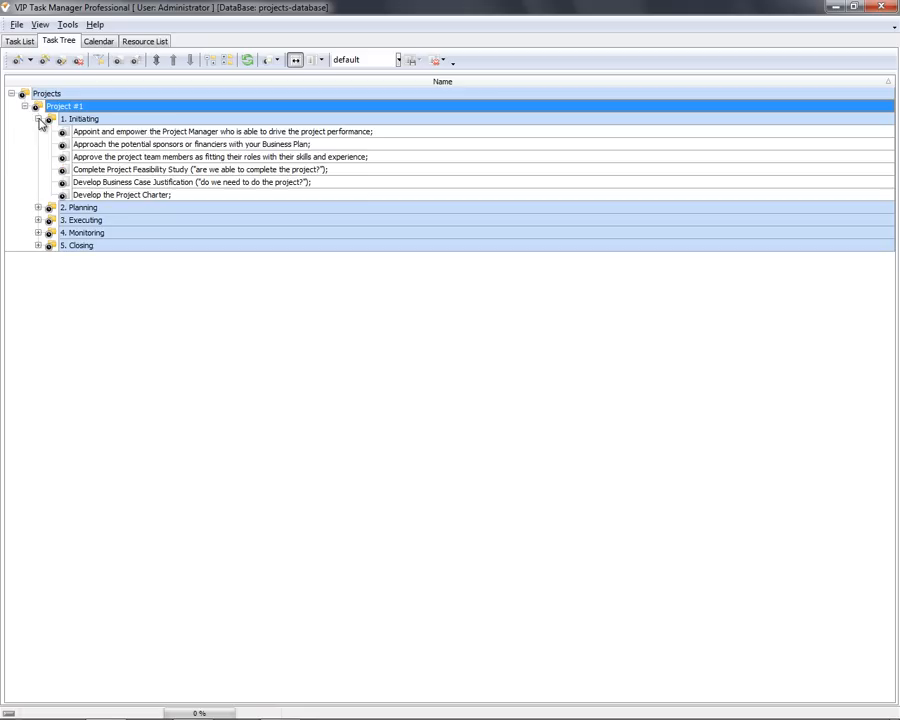
left_click(38, 206)
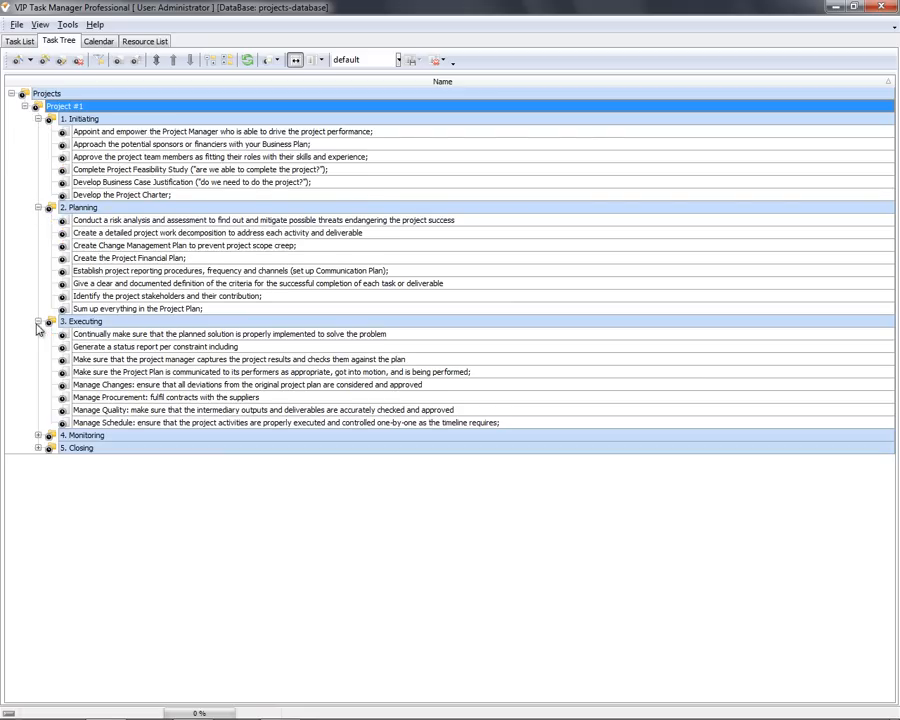
left_click(38, 436)
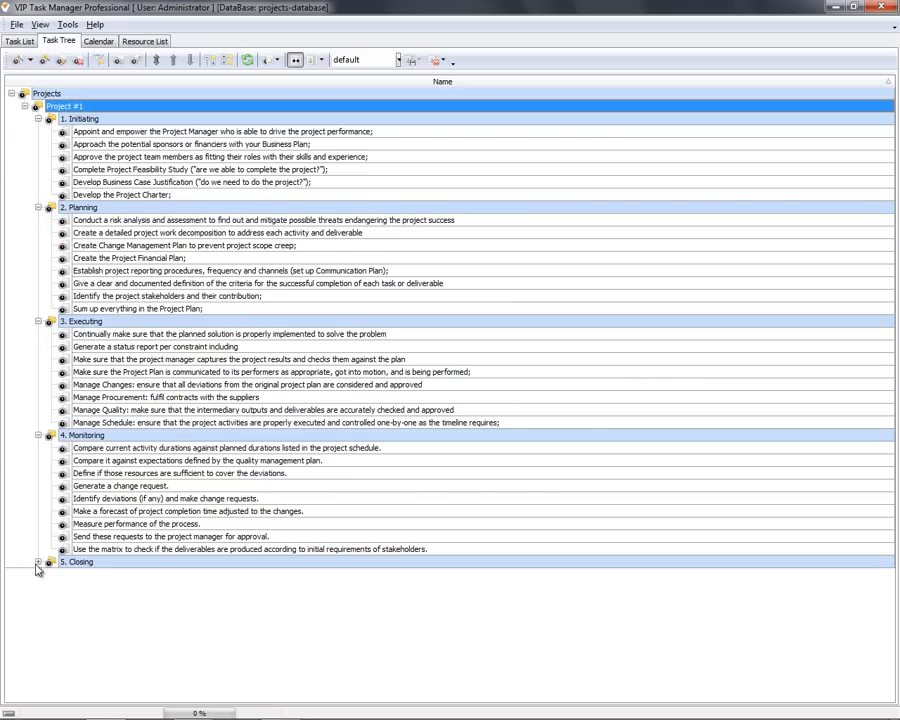
left_click(36, 562)
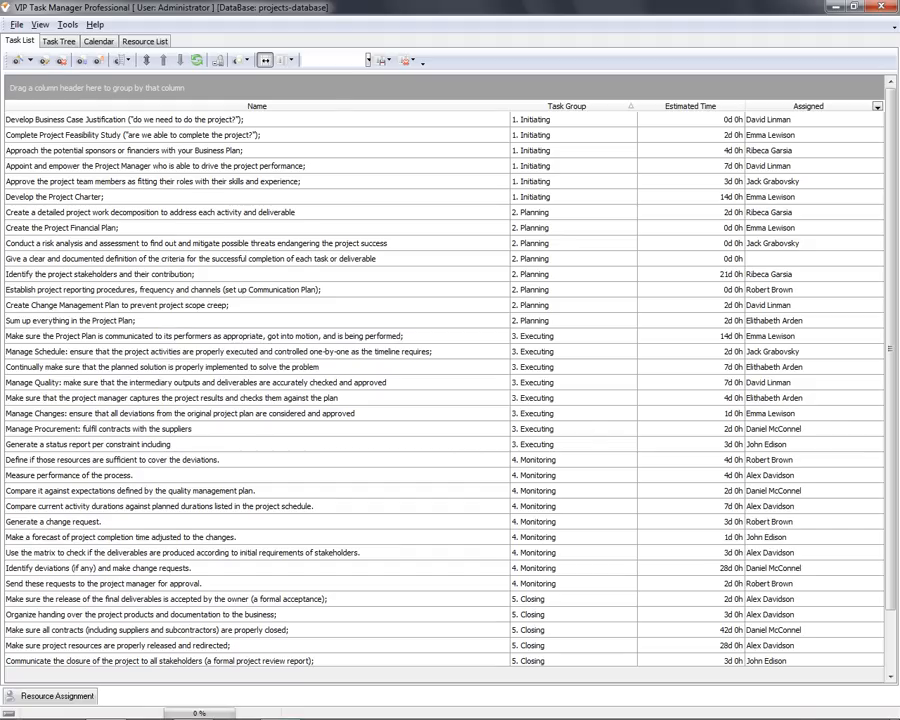
mouse_move(620, 270)
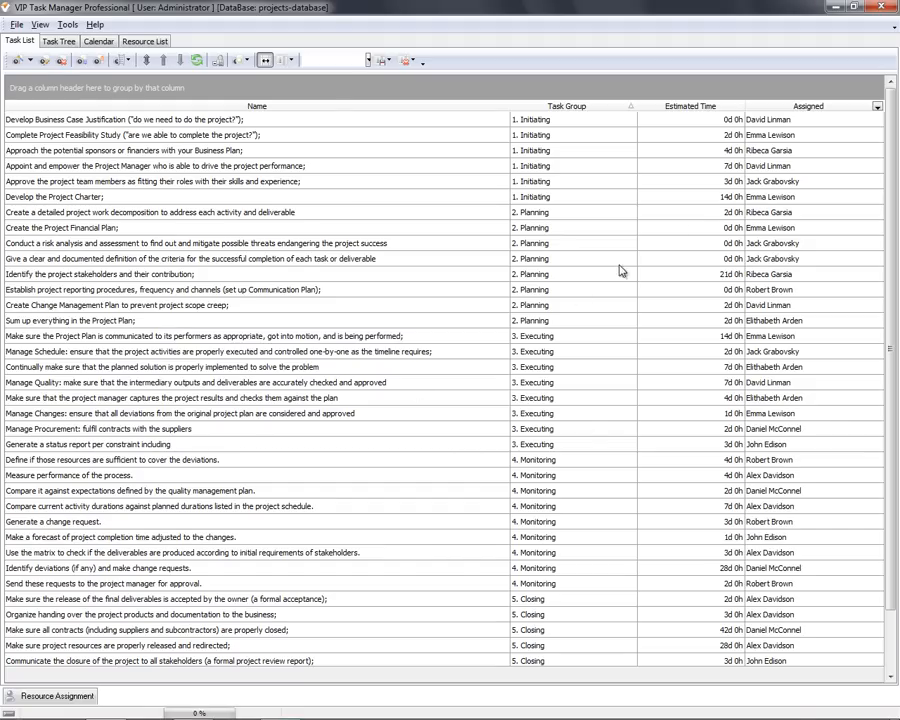
- Group the task list by Assigned and sum Estimated Time per person
left_click_drag(808, 106, 348, 92)
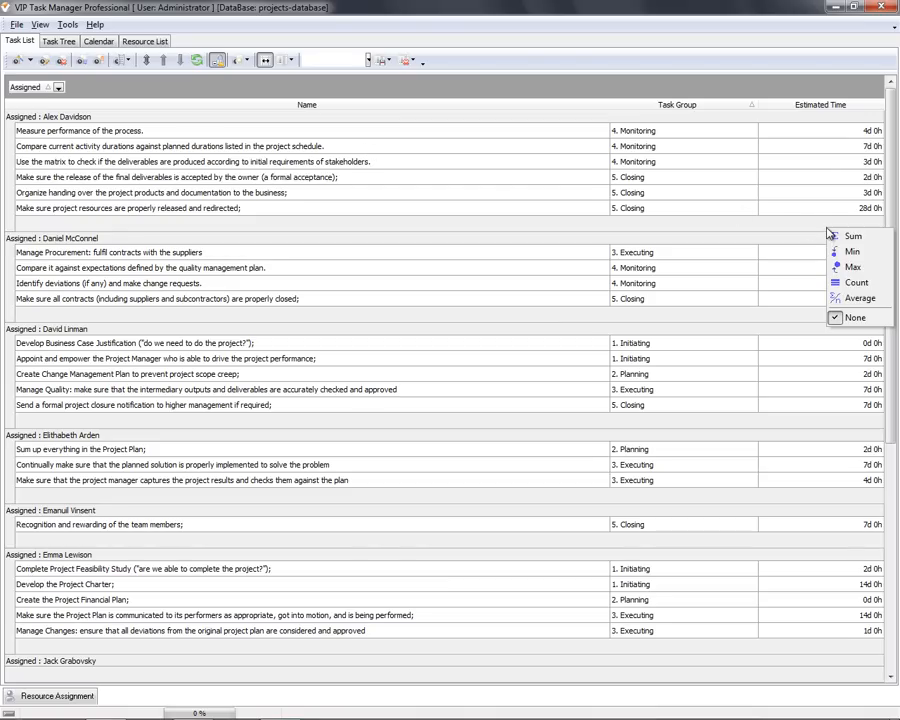
left_click(852, 236)
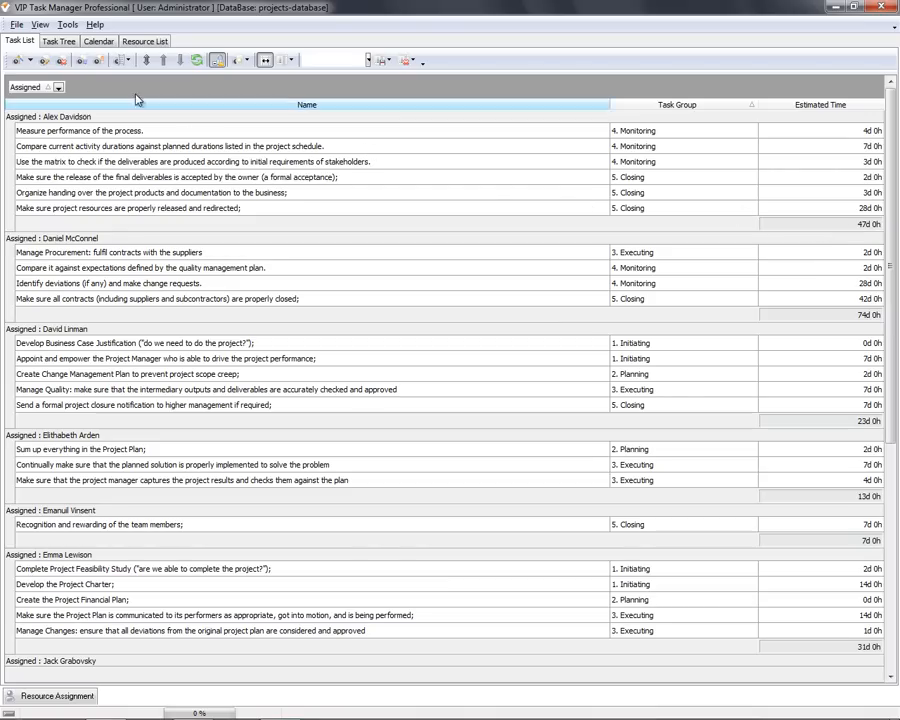
- Show the calendar with each person's tasks across the October 2011 weeks
left_click(98, 40)
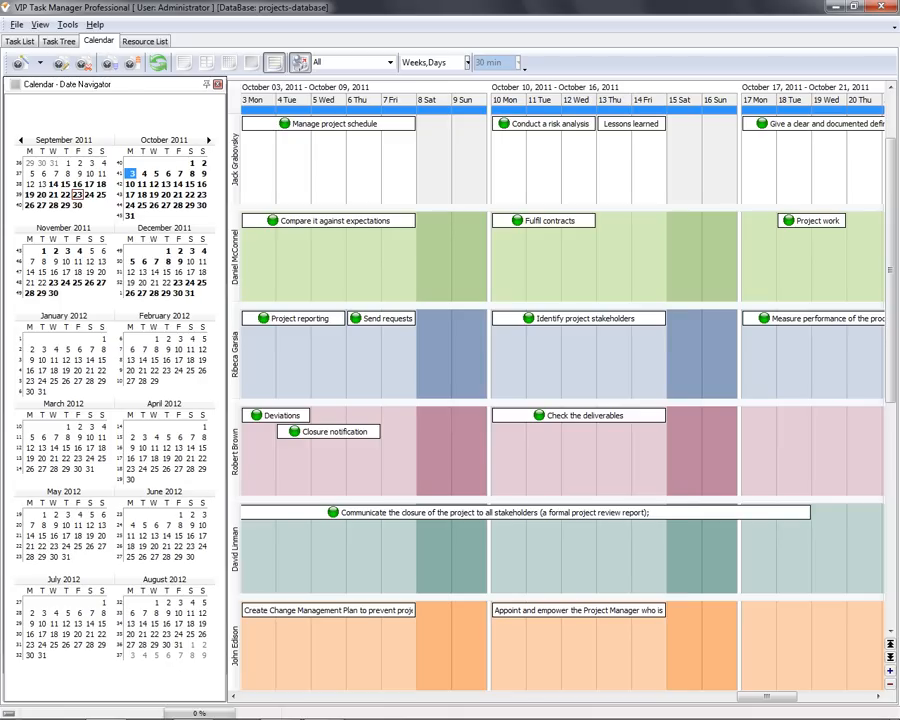
mouse_move(784, 238)
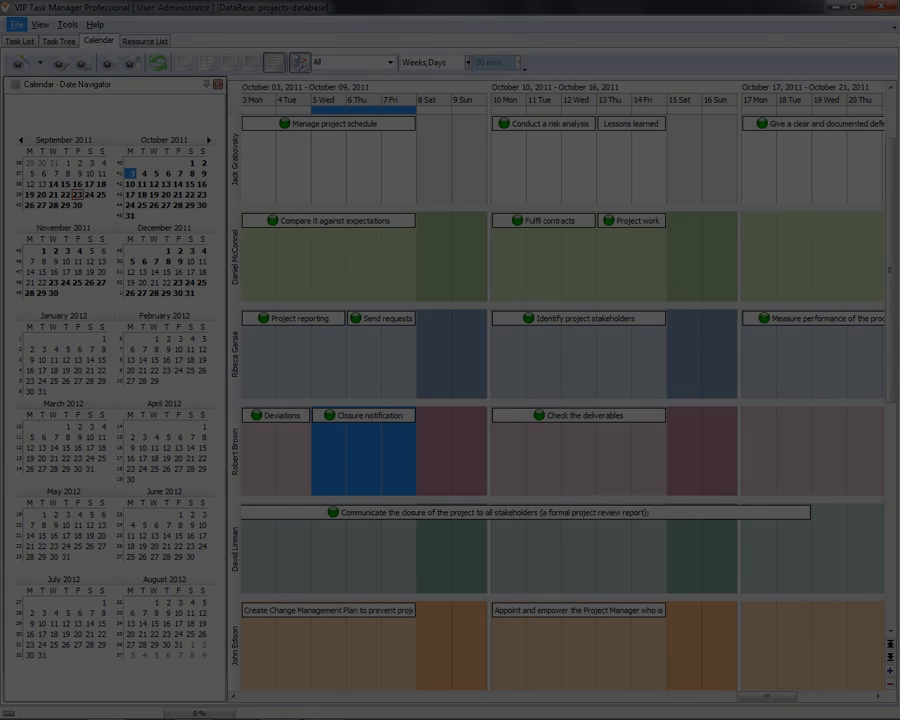
- Apply the Project Execution Layout to the task tree
left_click(58, 40)
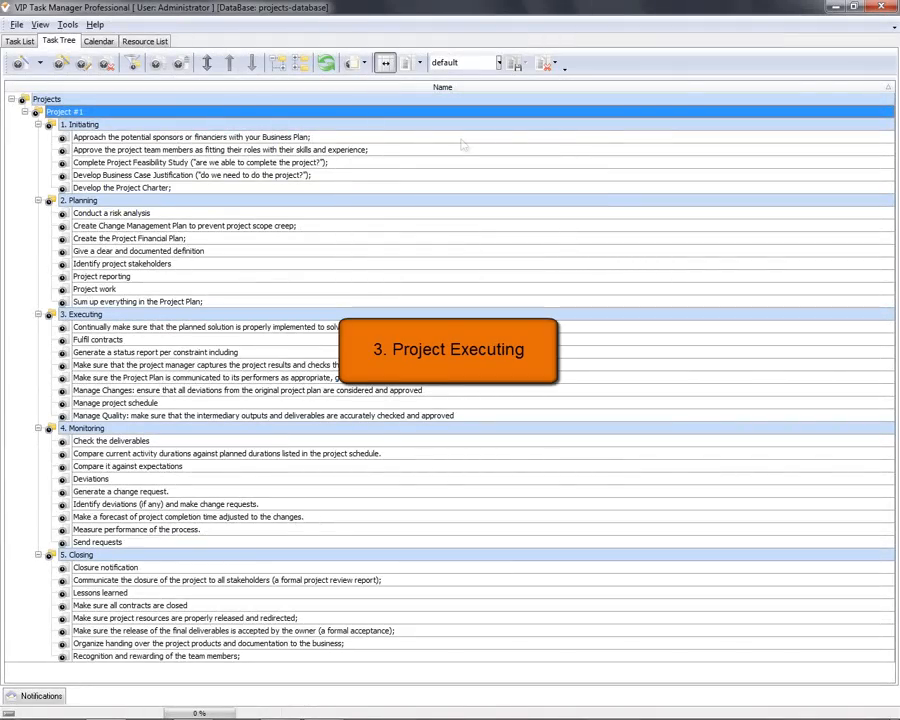
left_click(490, 62)
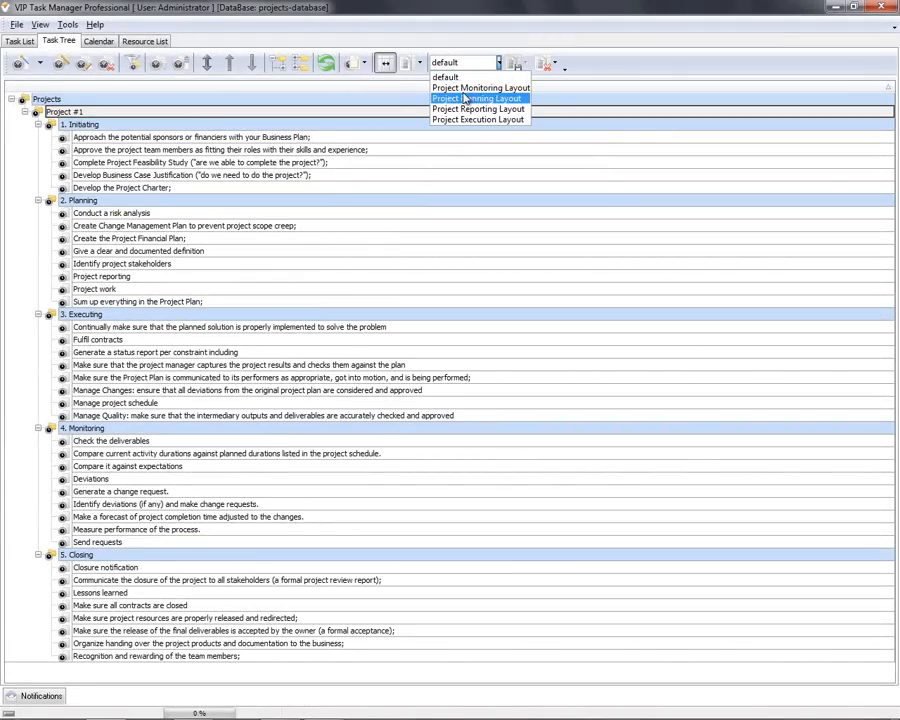
left_click(480, 120)
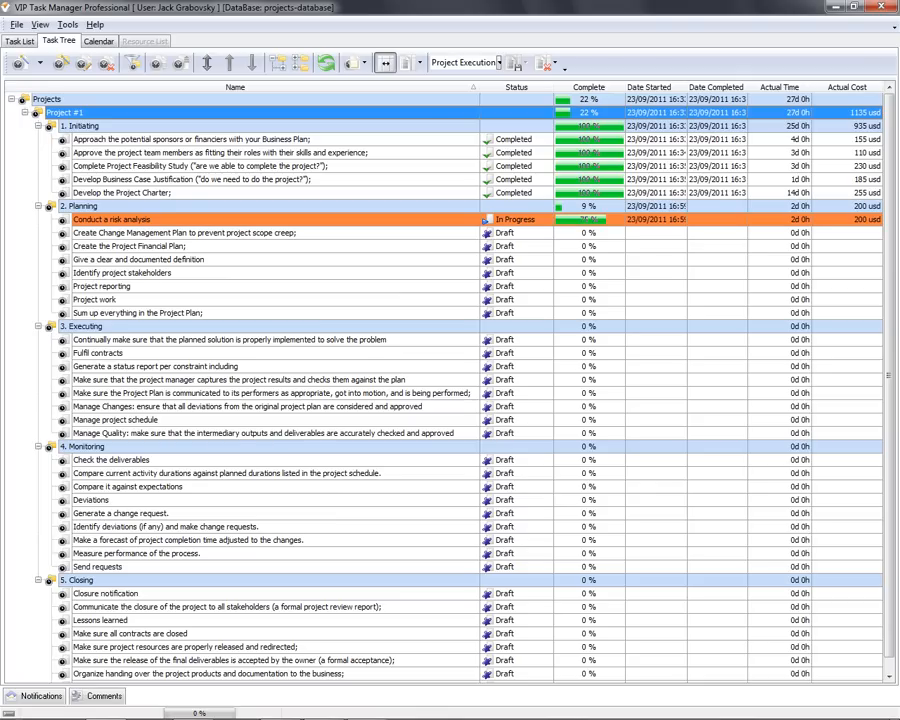
- Comment 'Why is the task overdue?' on the in-progress risk analysis task
left_click(96, 696)
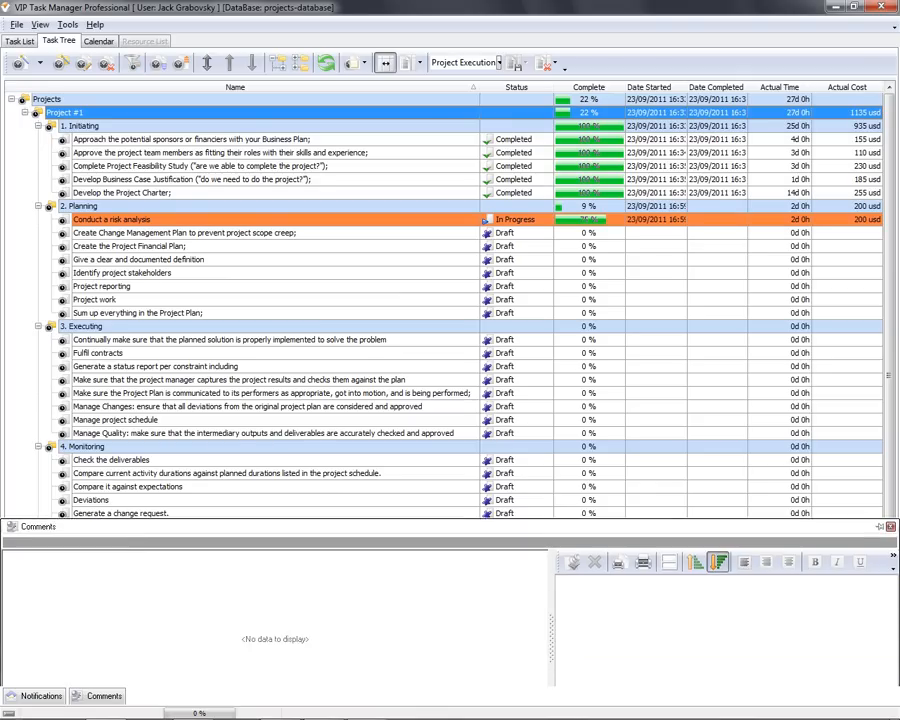
type("Why is the task overdue?")
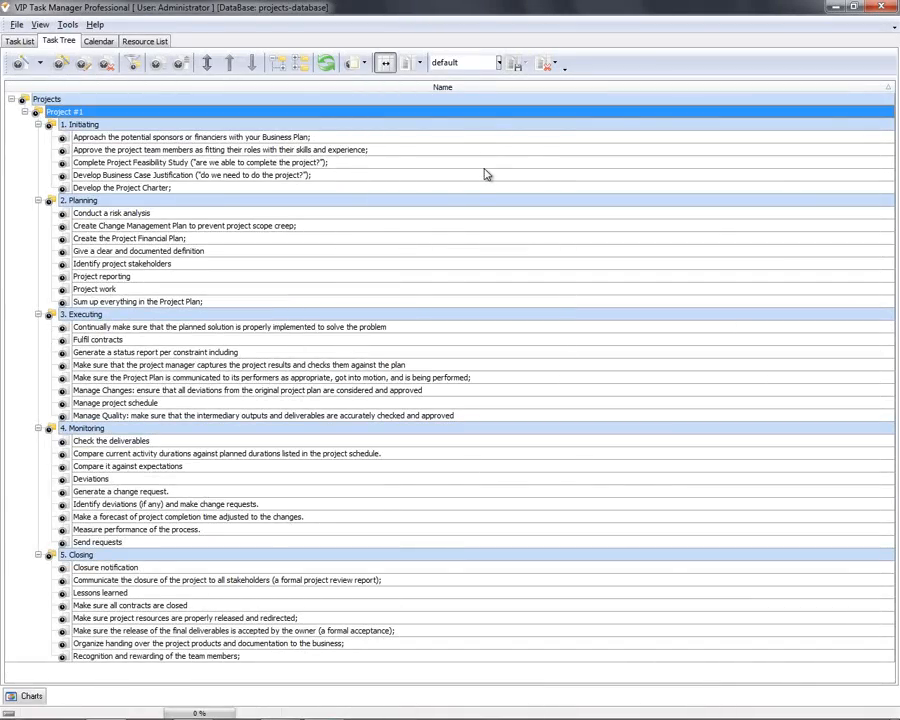
- Apply the Project Monitoring Layout with estimated versus actual time, cost and deviation columns
left_click(490, 62)
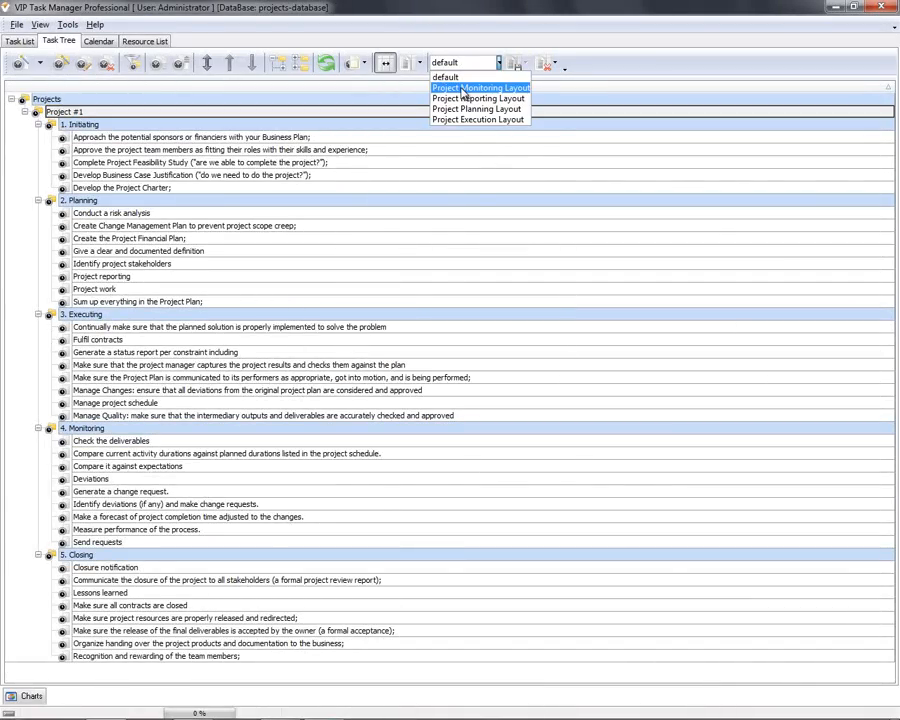
left_click(480, 88)
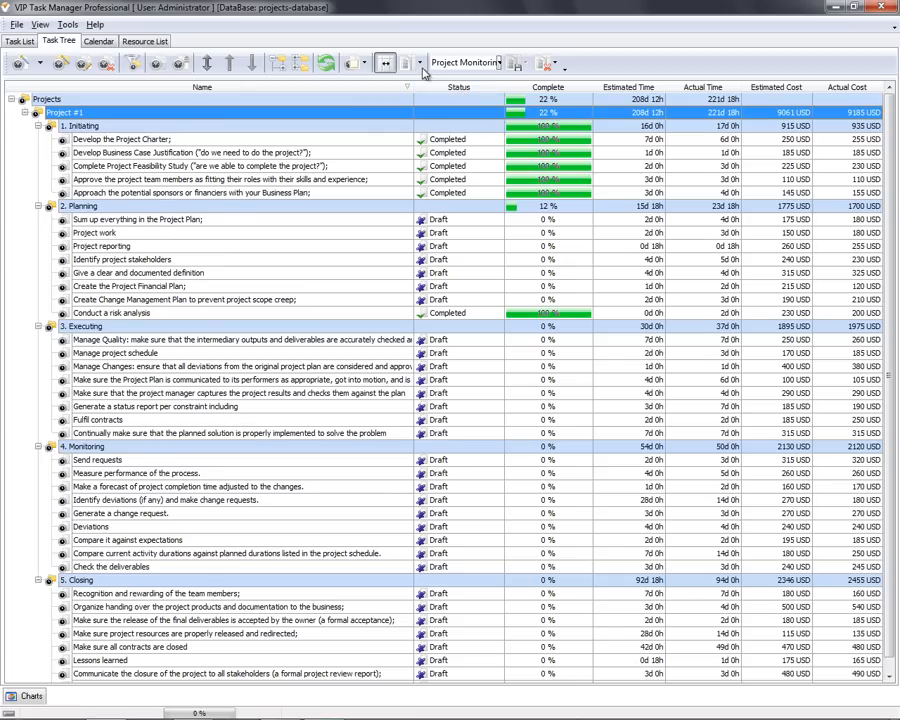
left_click(410, 62)
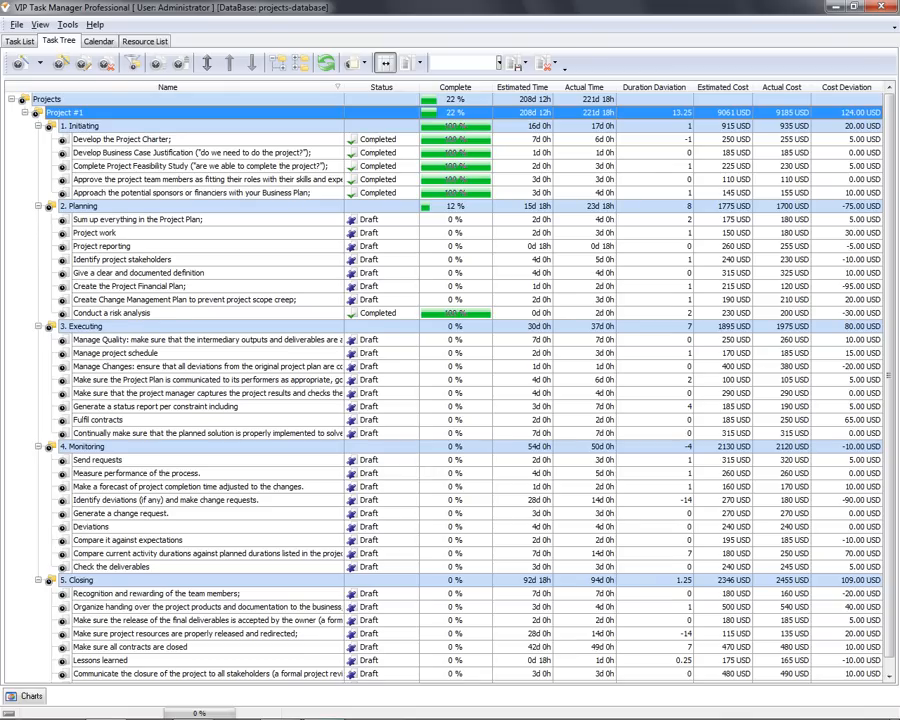
- Chart Estimated Cost against Actual Cost per phase in the Charts panel
left_click(90, 432)
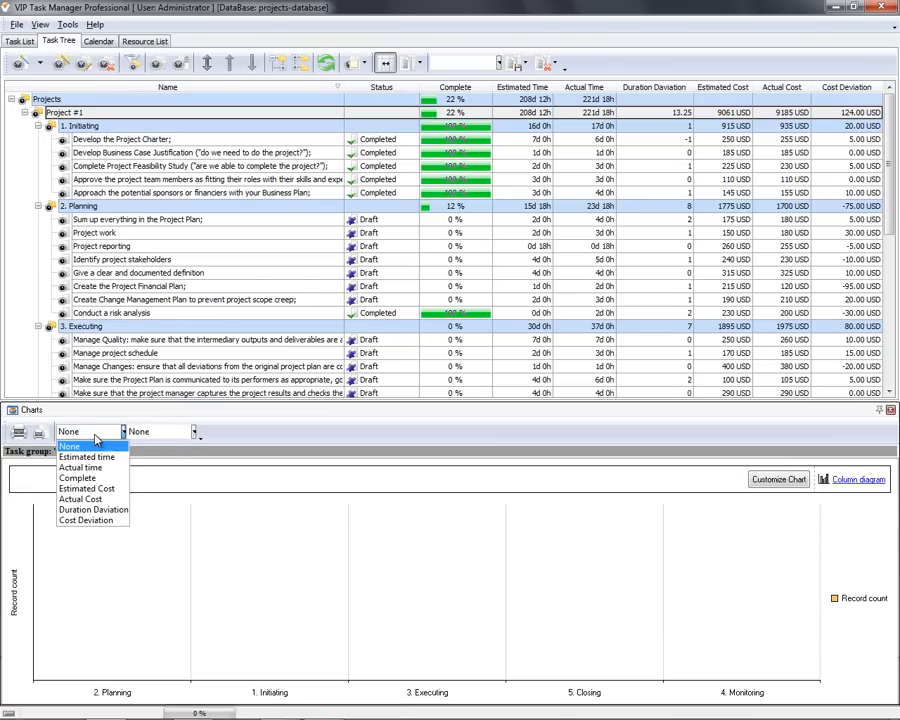
left_click(88, 488)
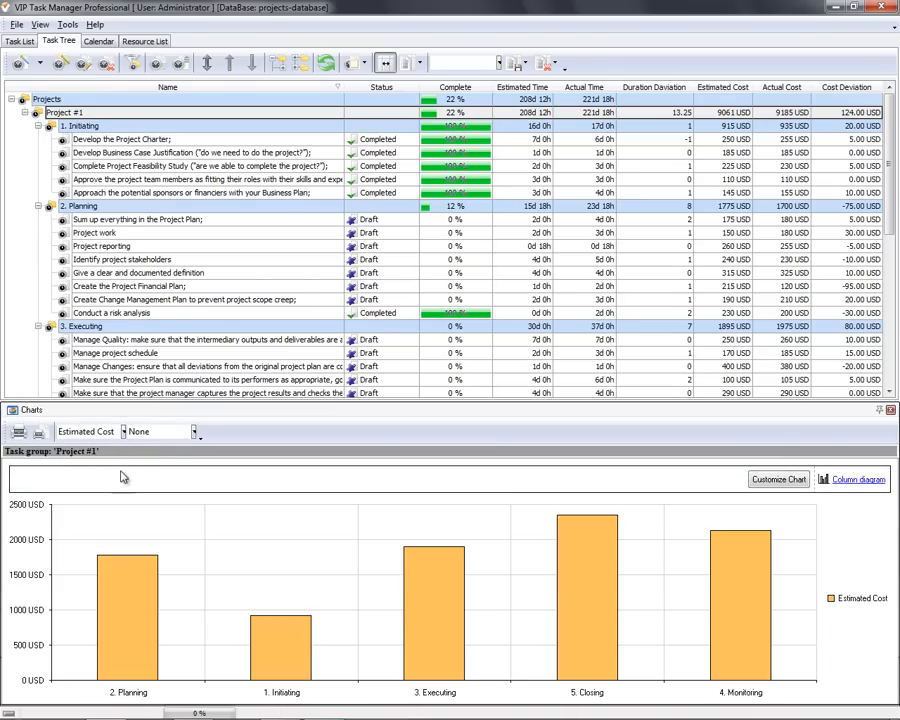
left_click(190, 432)
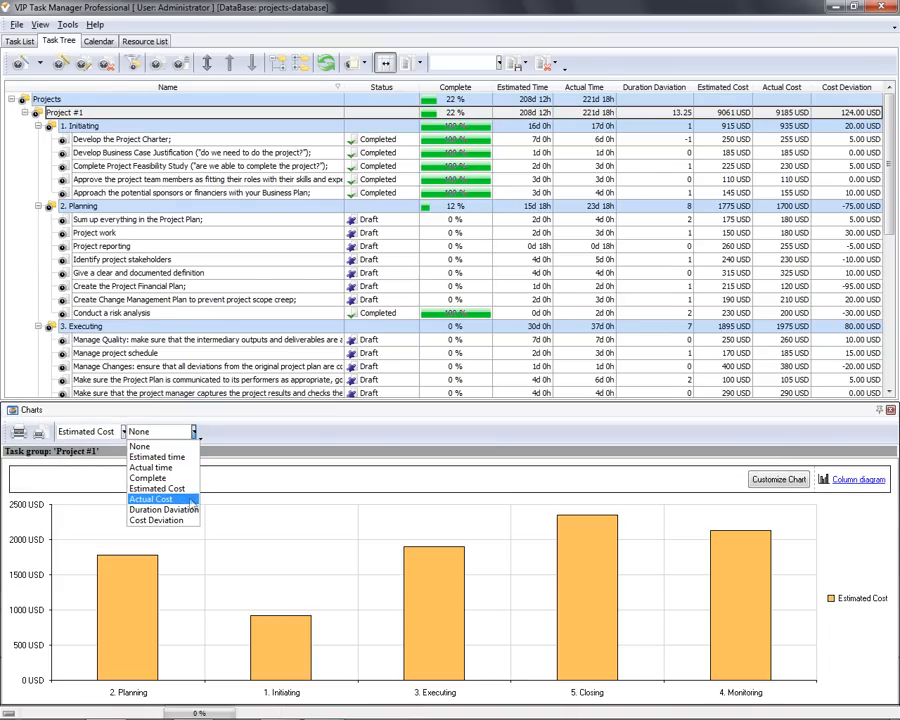
left_click(152, 498)
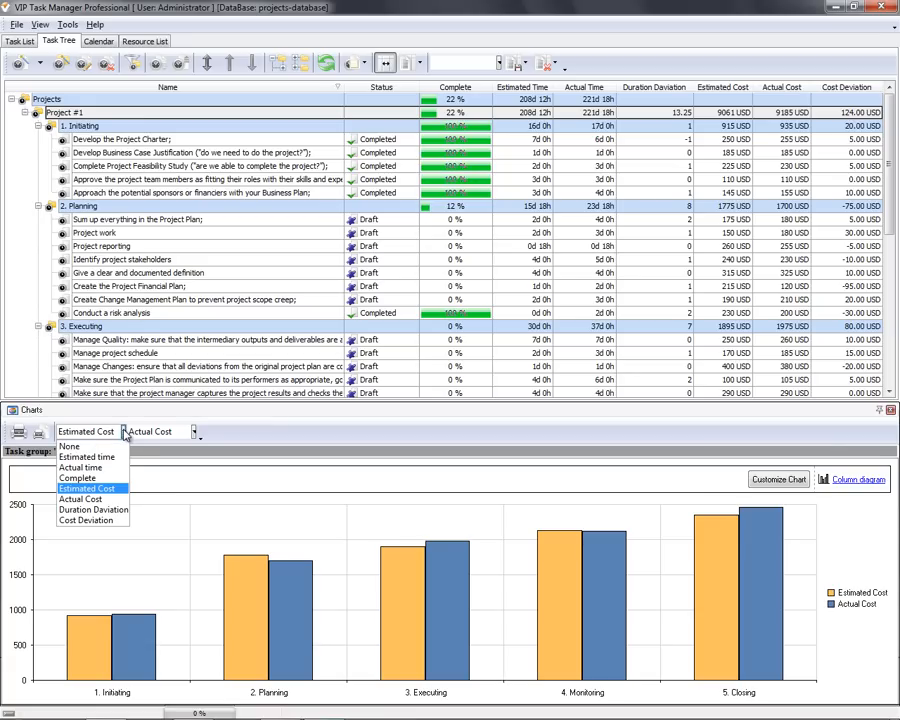
- Chart Estimated against Actual time as bars for the Initiating tasks, then close the charts
left_click(80, 466)
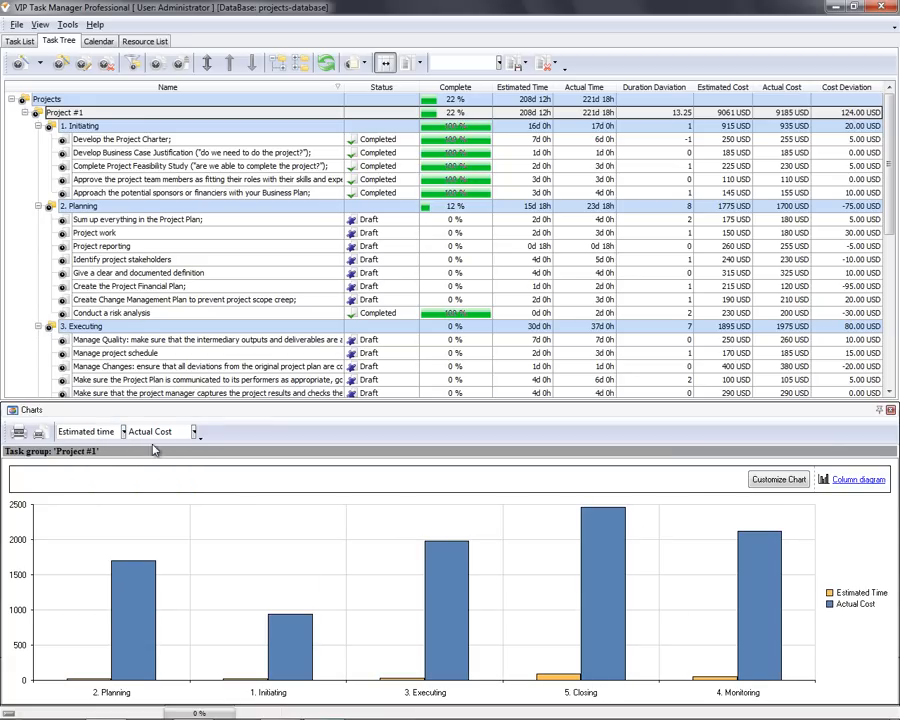
left_click(190, 432)
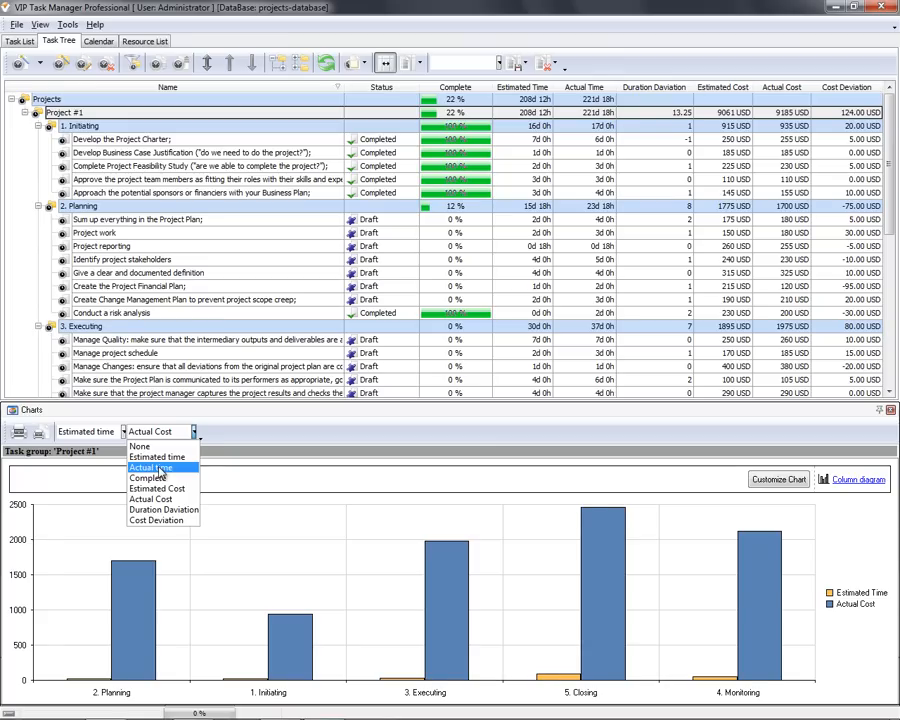
left_click(150, 468)
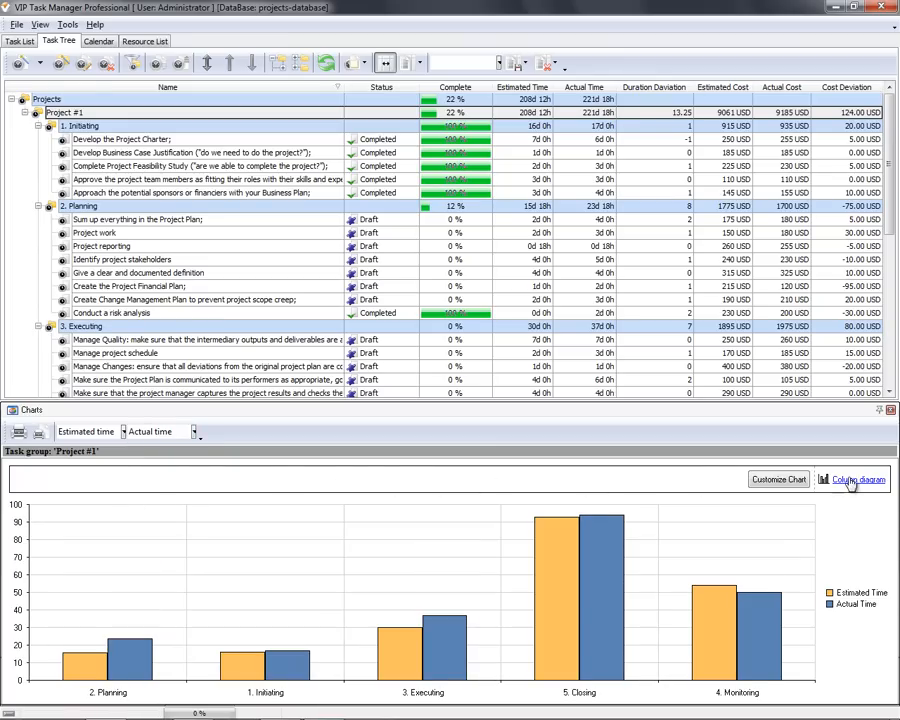
left_click(856, 480)
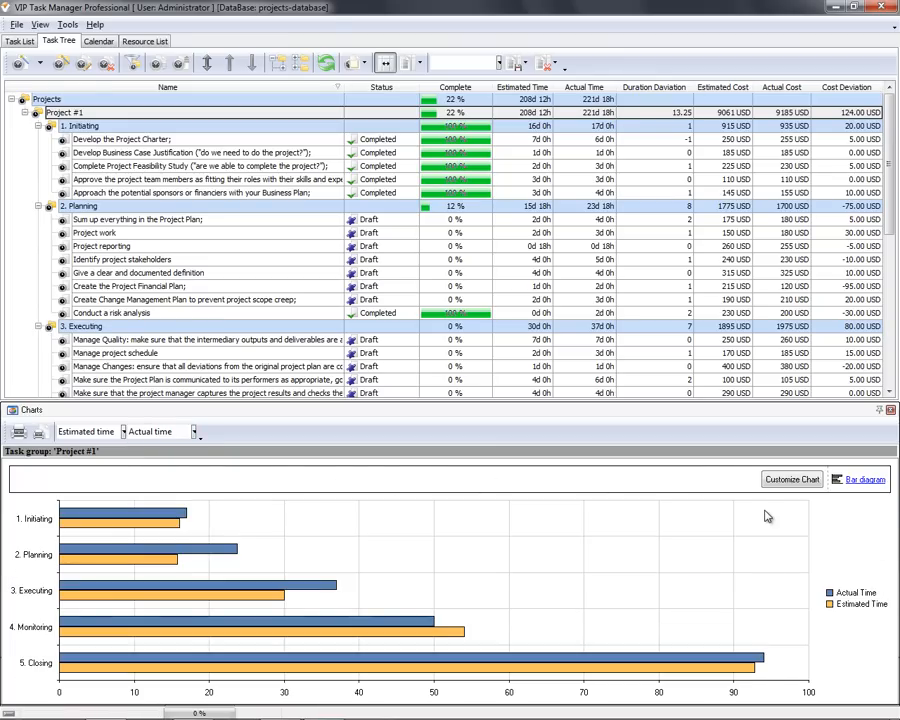
left_click(84, 124)
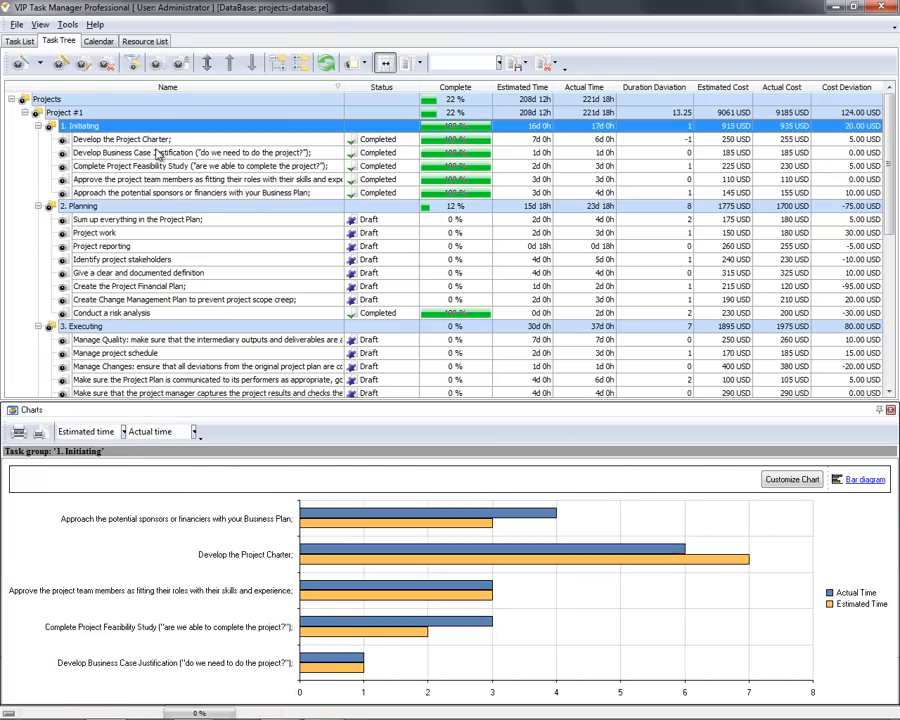
left_click(82, 206)
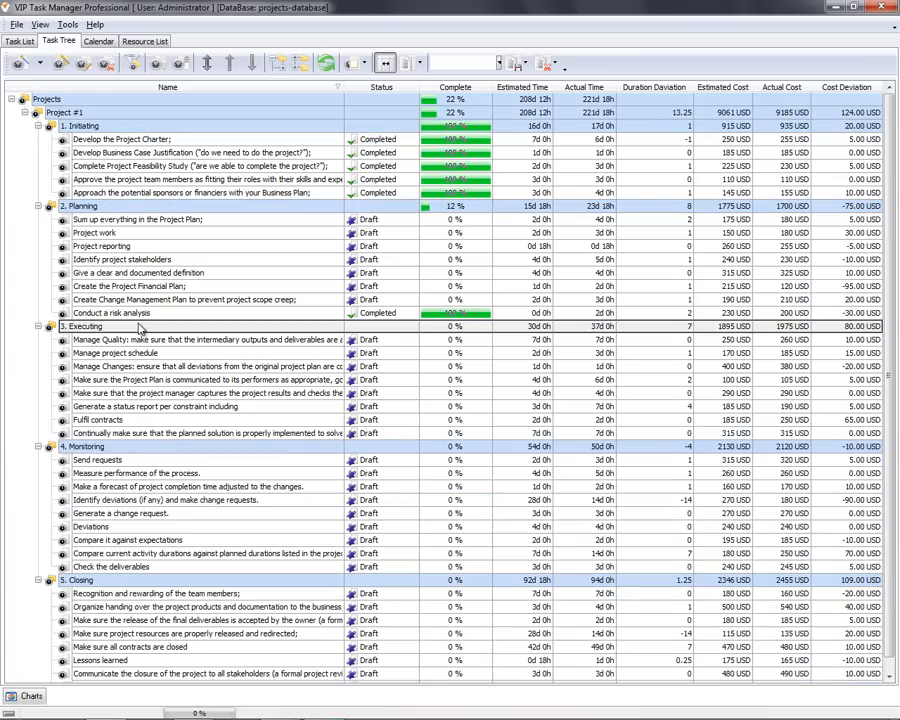
mouse_move(118, 216)
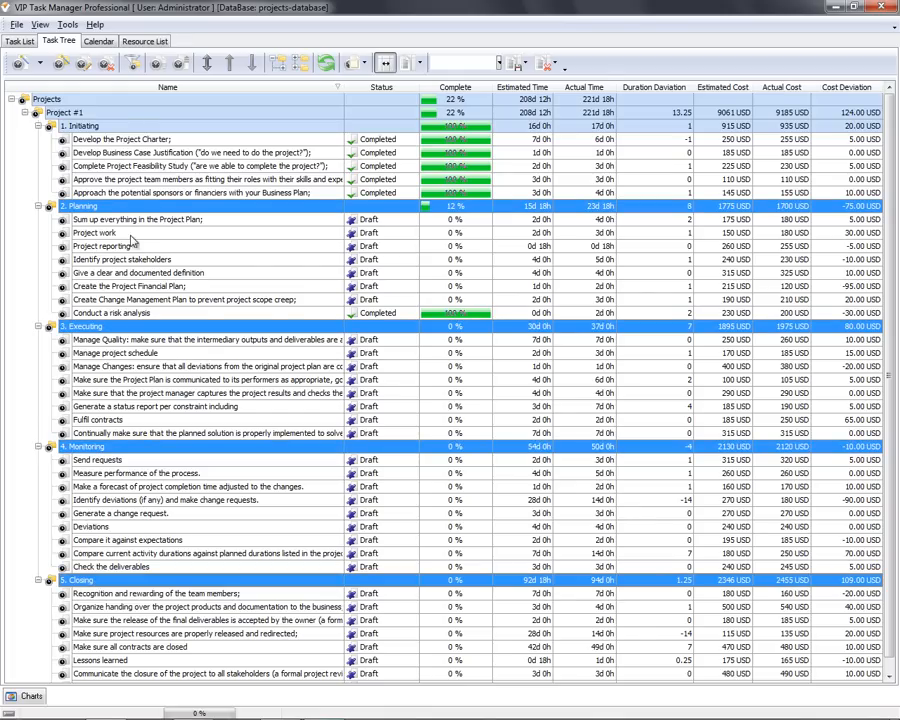
mouse_move(132, 62)
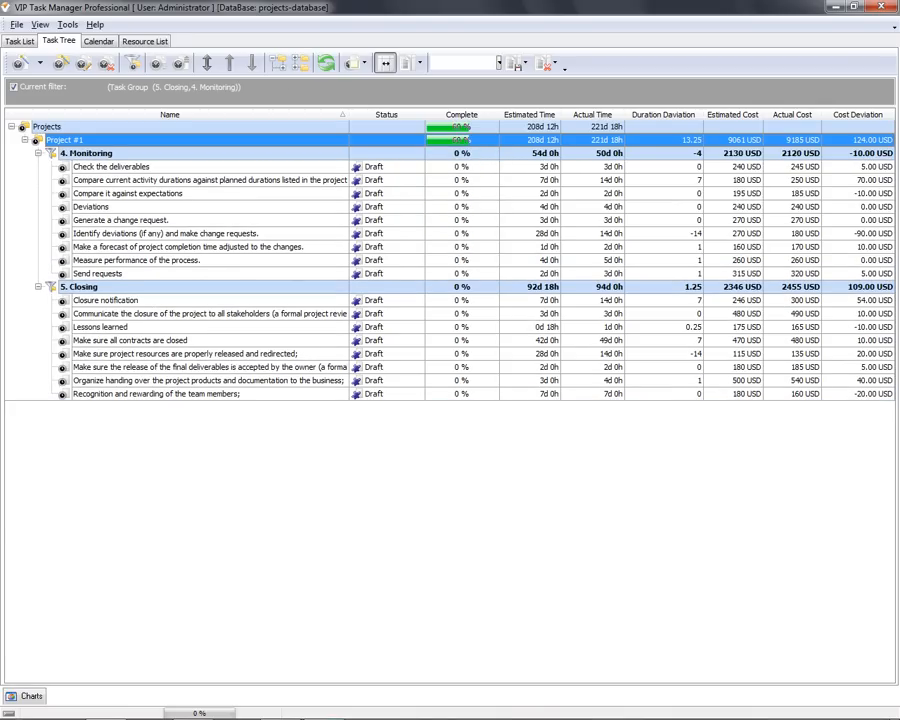
- Mark the remaining Project #1 tasks completed under the Project Reporting Layout
left_click(36, 152)
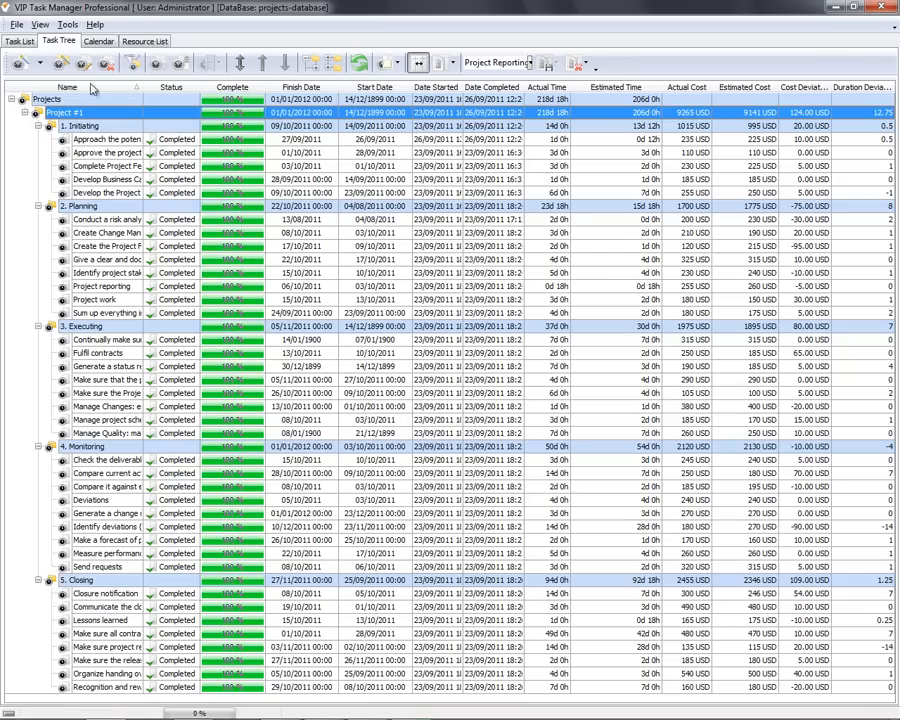
- Export the task view to Excel via the File menu
left_click(16, 24)
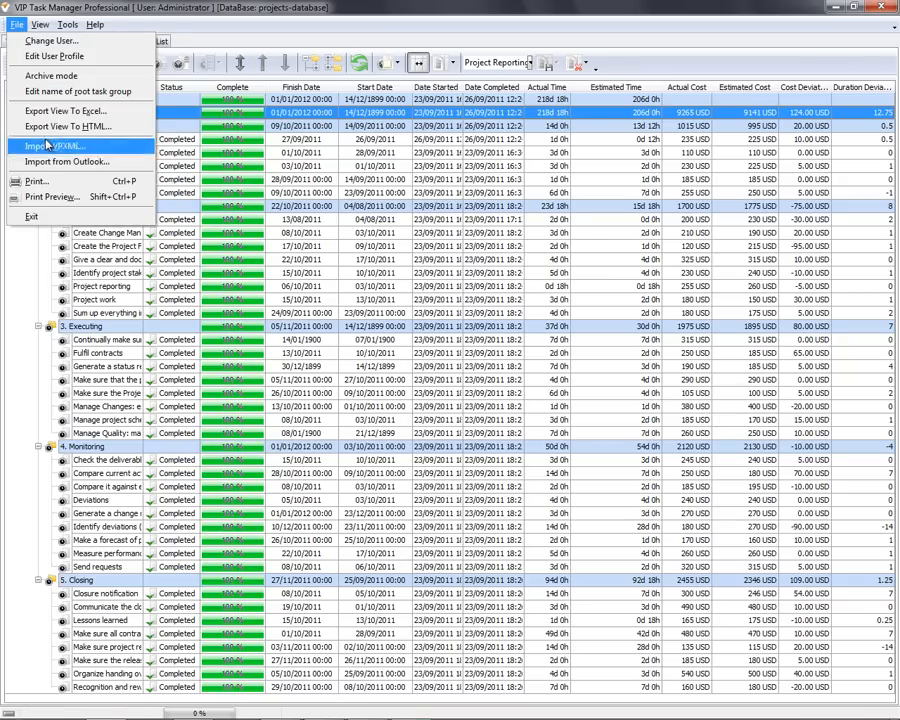
left_click(52, 196)
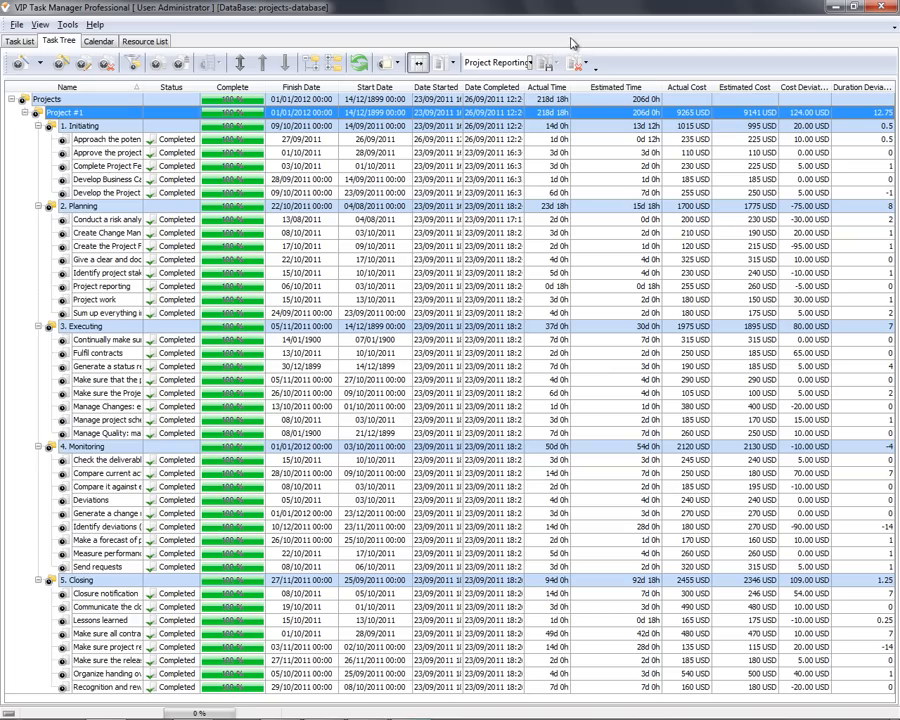
left_click(16, 24)
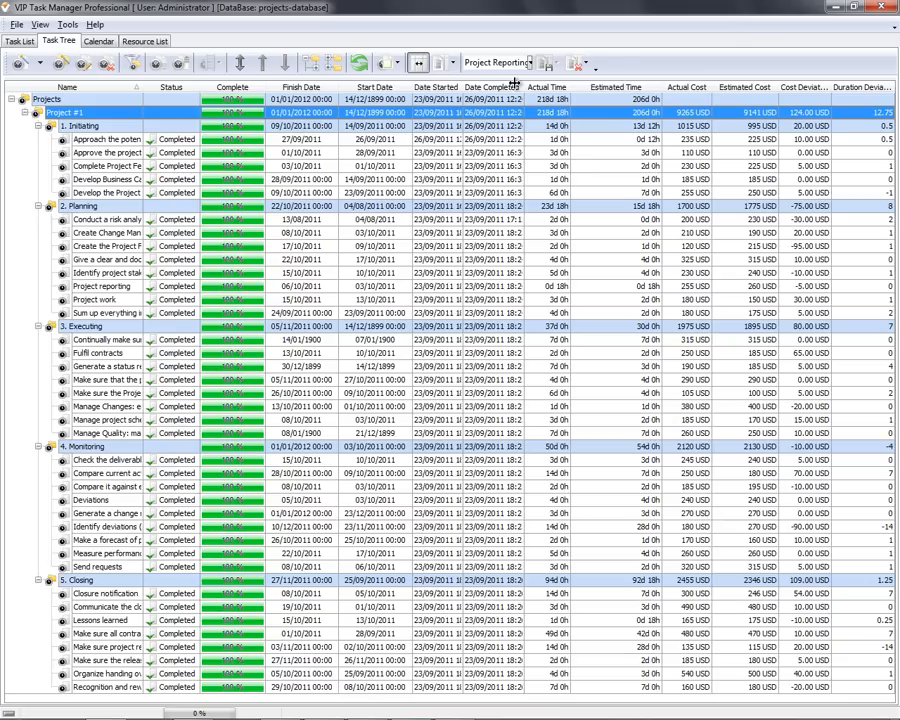
- Build a task report from the first Initiating task's Export/Printing options
right_click(104, 140)
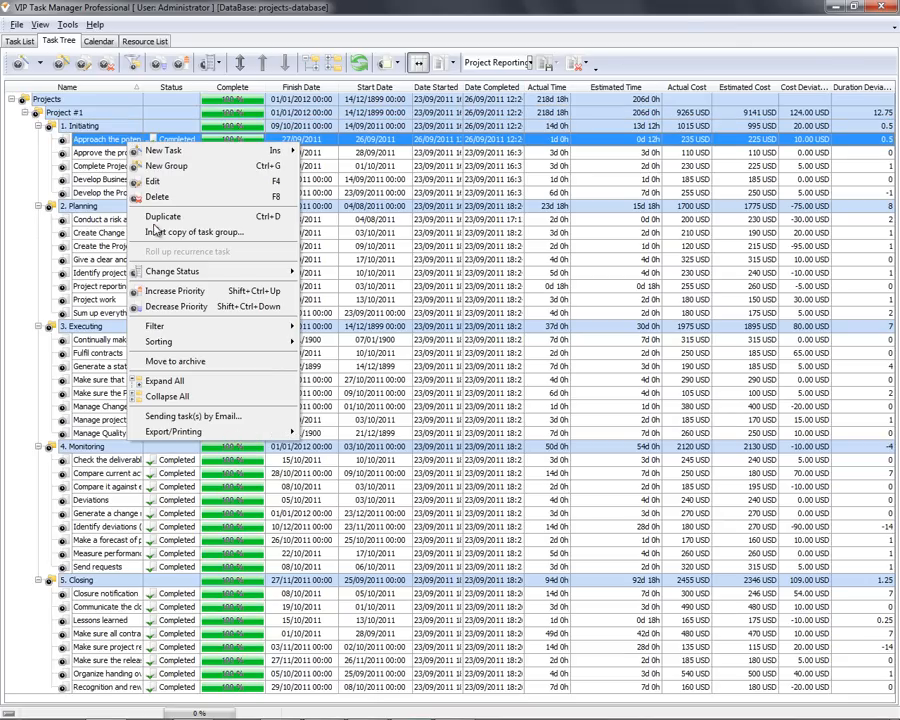
left_click(172, 432)
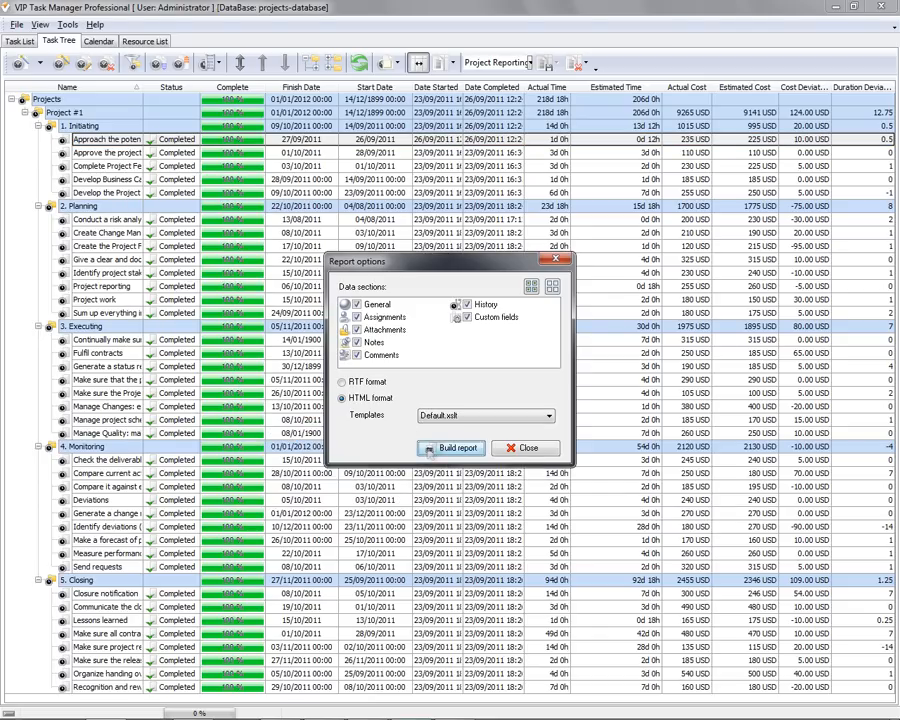
left_click(450, 448)
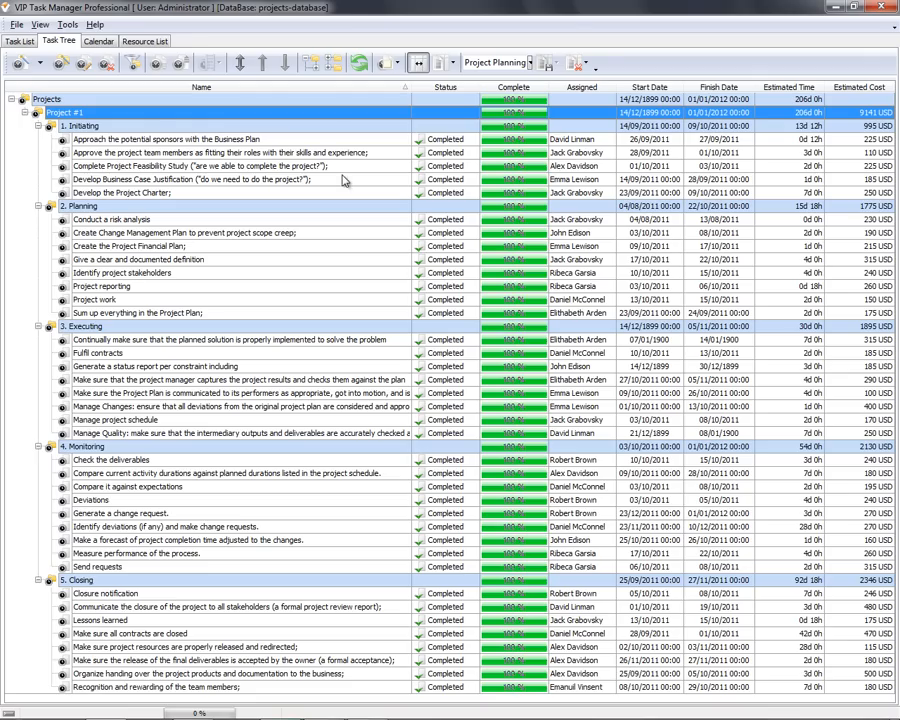
mouse_move(332, 62)
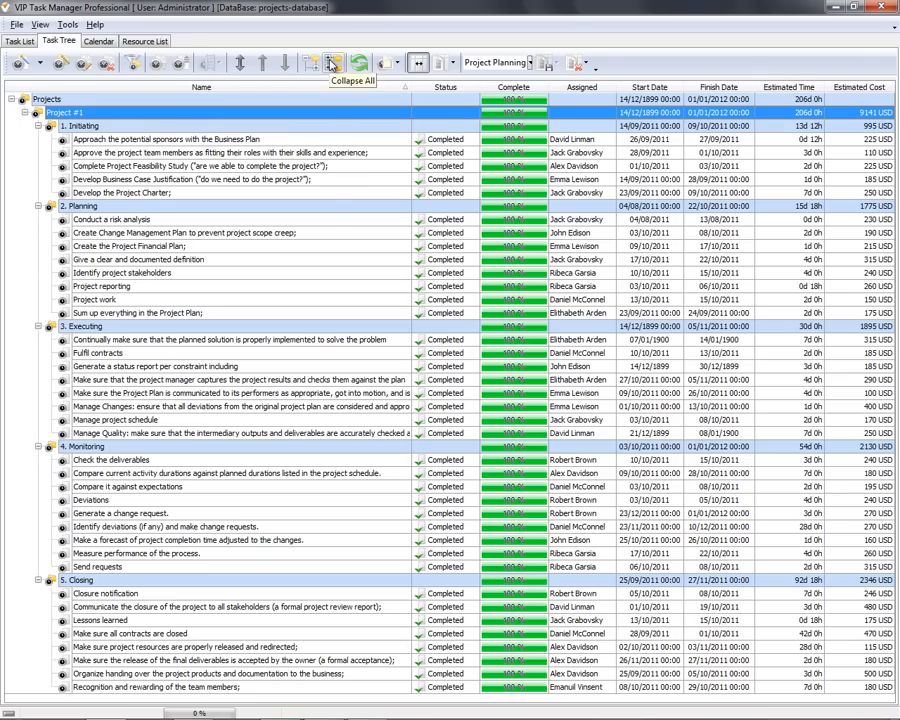
- Collapse all groups so only the Project #1 row with its completion bar and totals shows
left_click(332, 62)
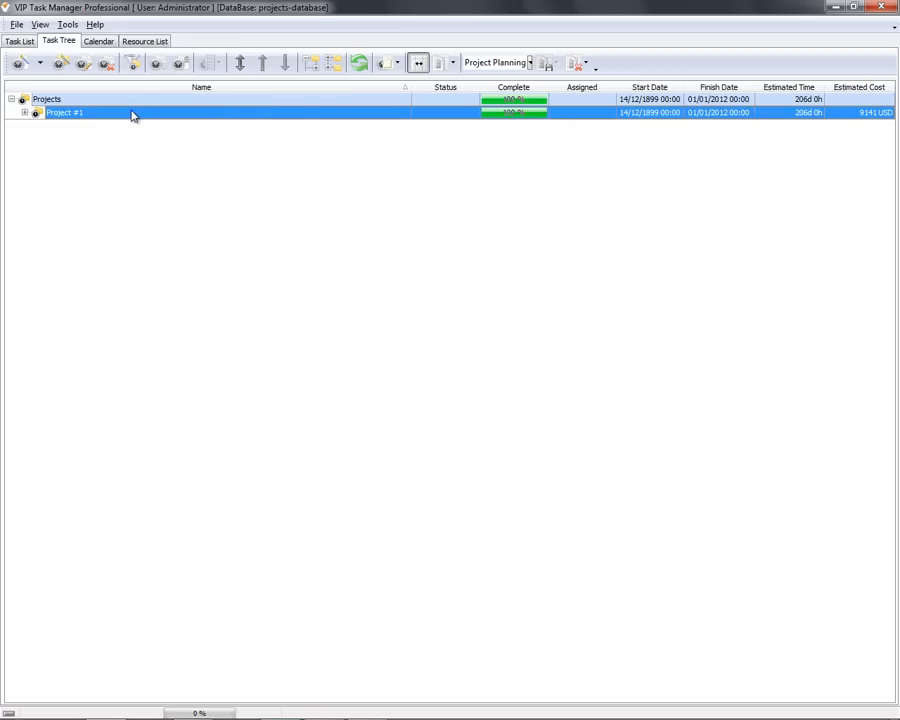
mouse_move(168, 192)
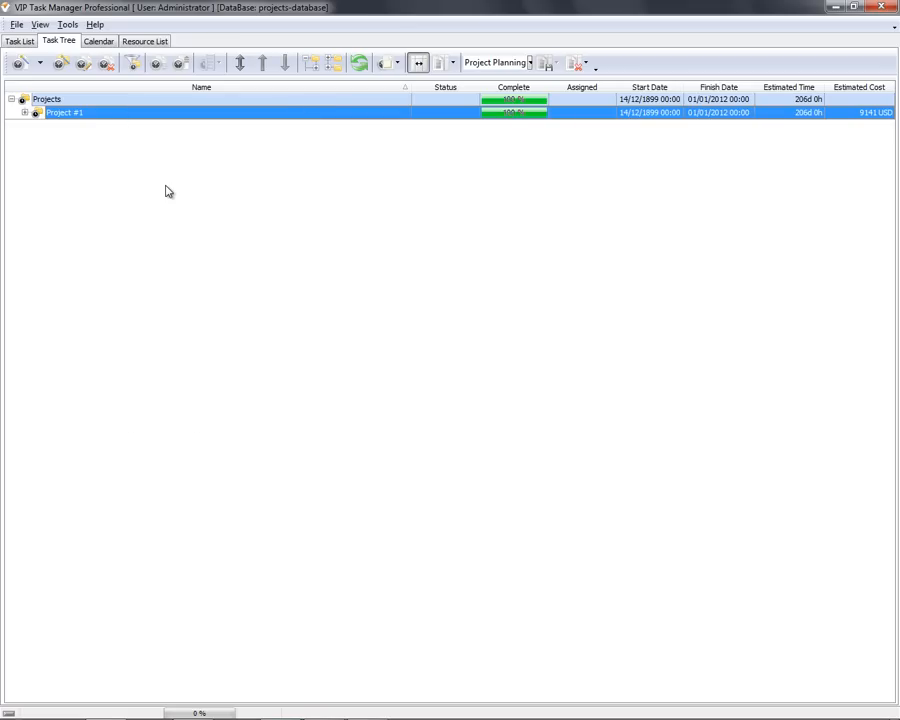